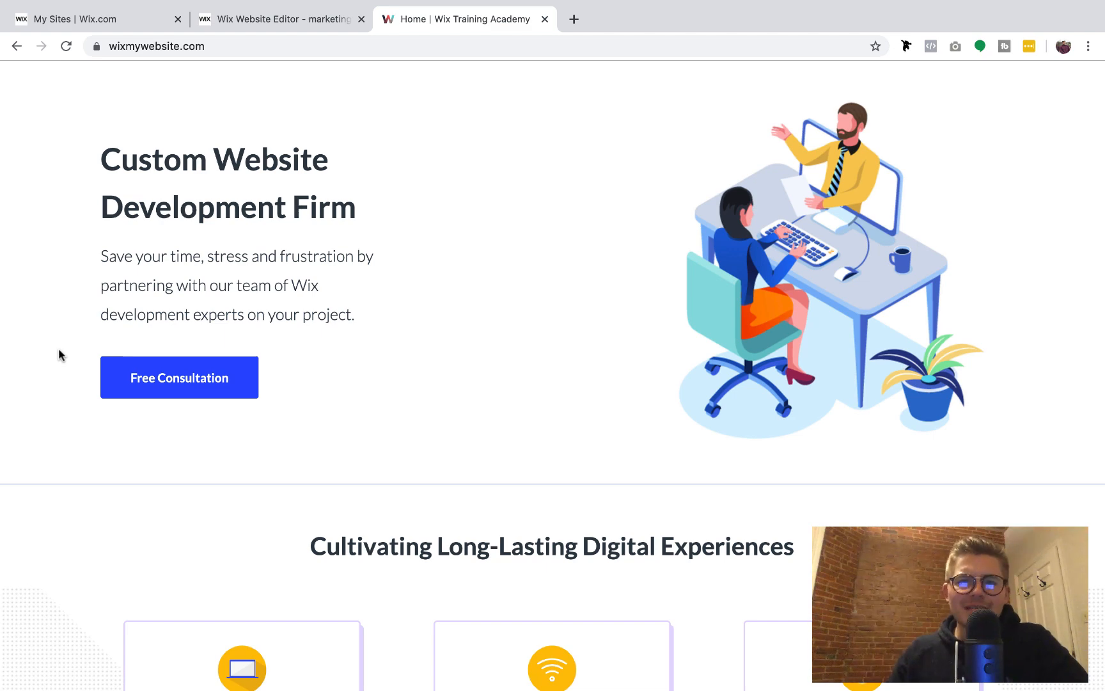
In the Wix Editor tab, choose Import WordPress Posts from the Posts ⋯ menu and click Get Started
scroll(down, 3)
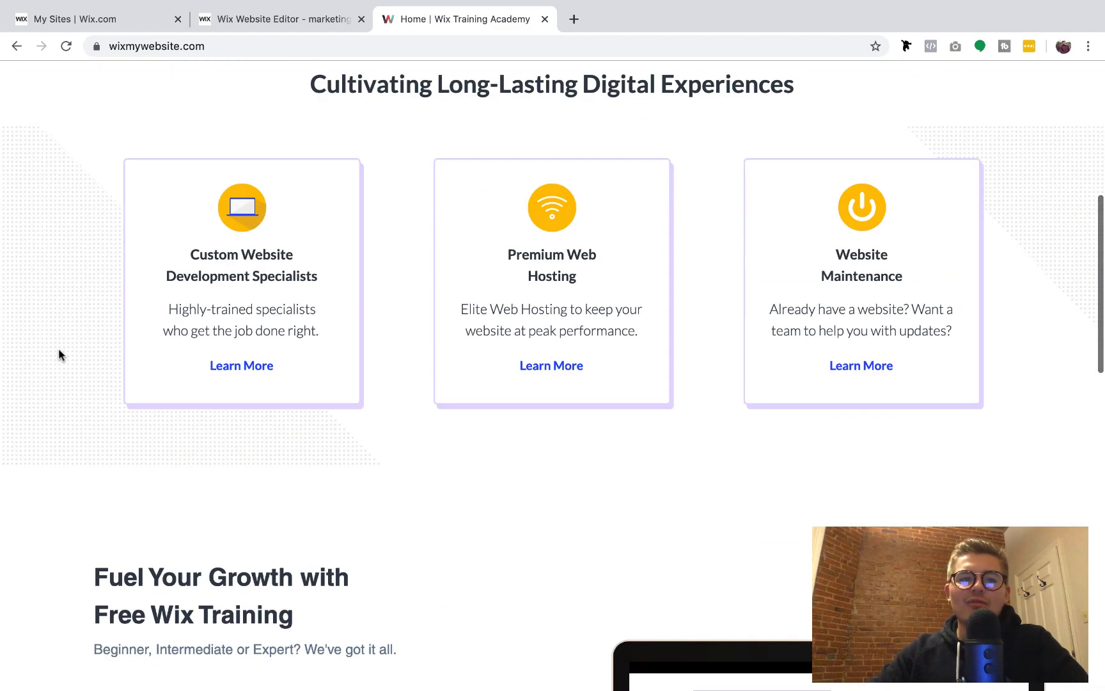
scroll(down, 3)
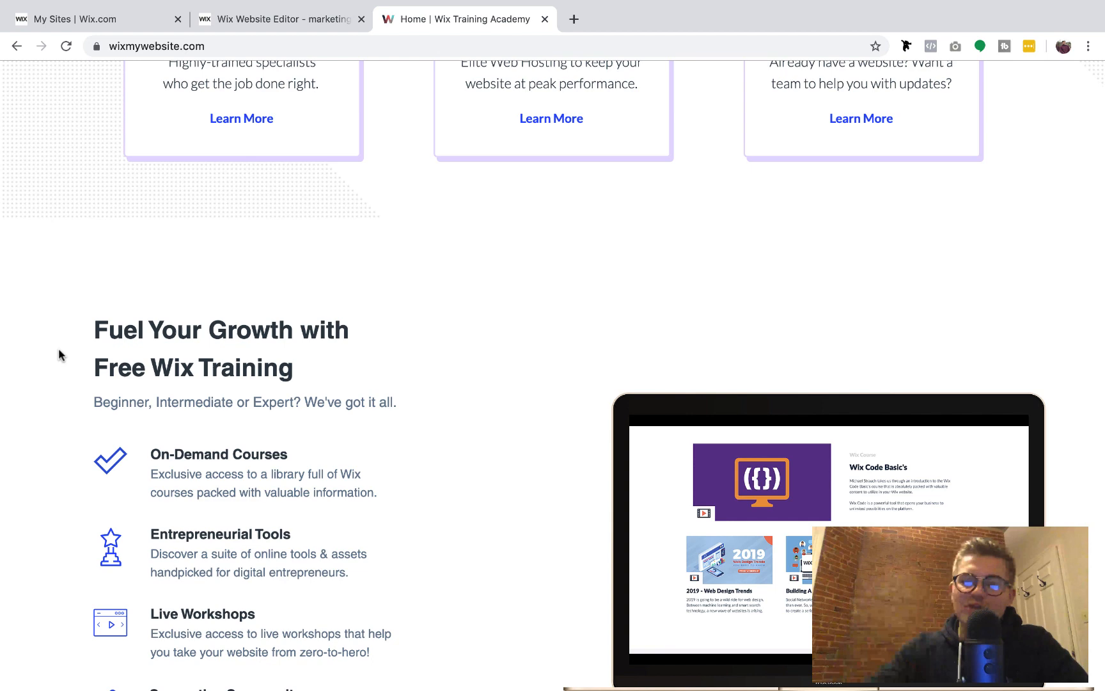
scroll(down, 3)
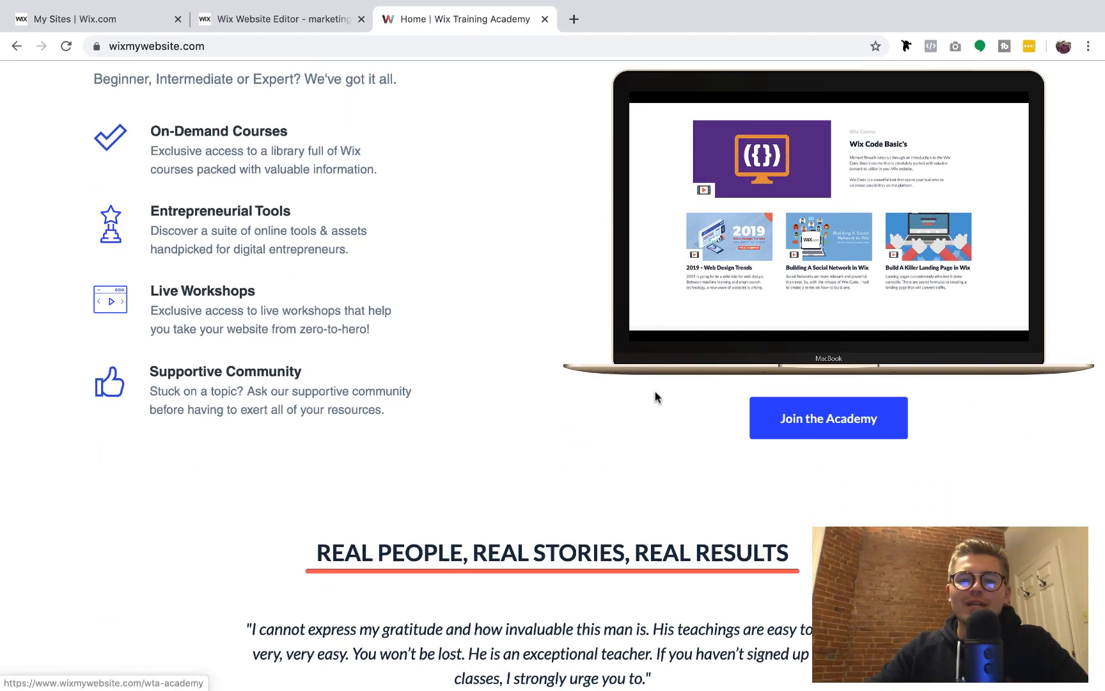
mouse_move(443, 310)
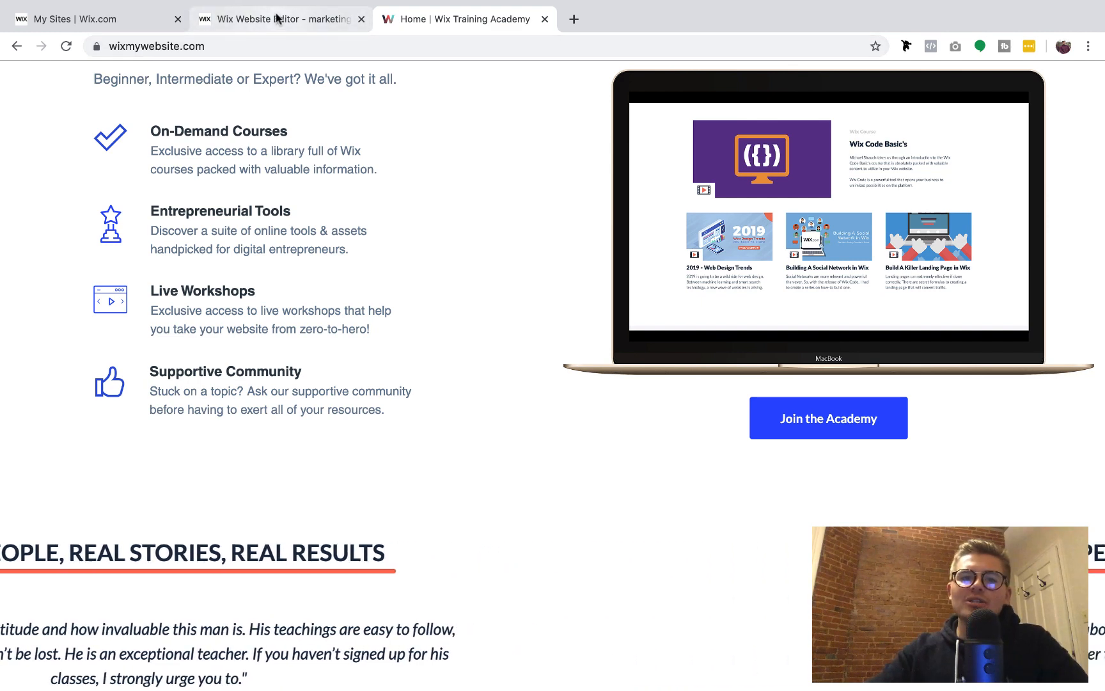
click(281, 19)
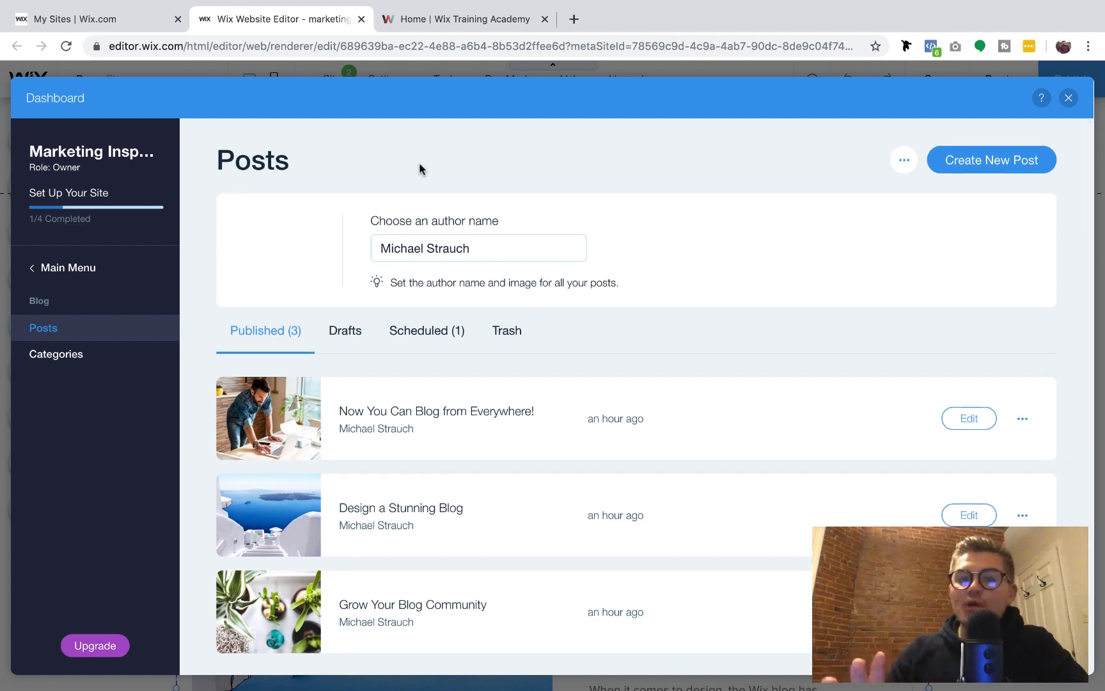
mouse_move(900, 177)
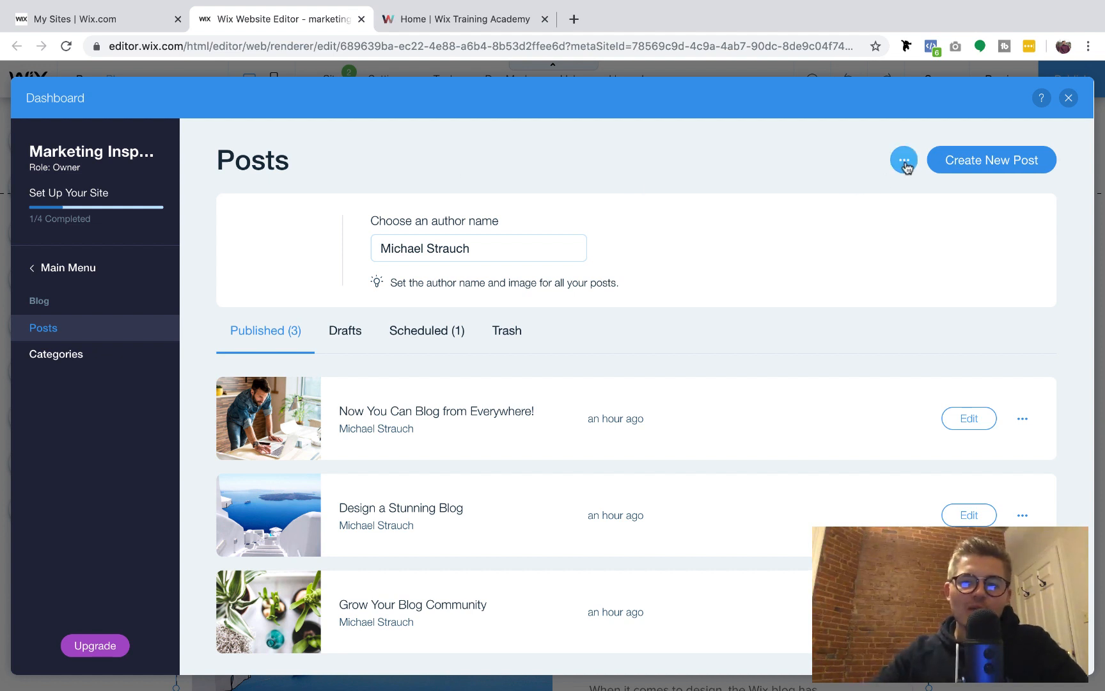
click(905, 159)
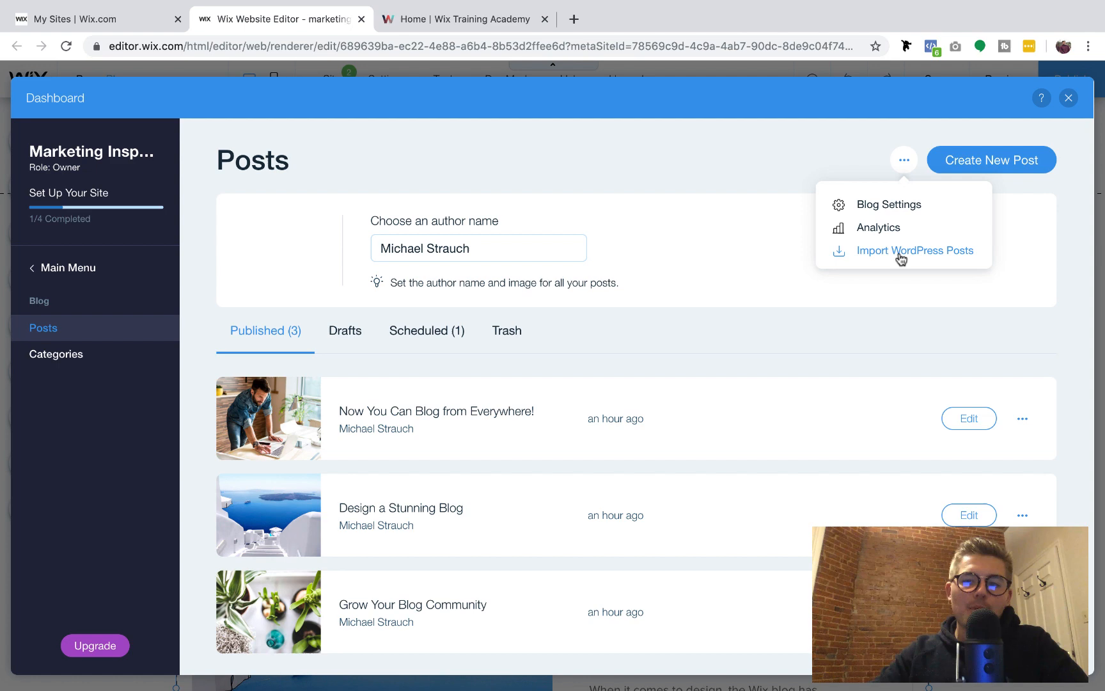
click(915, 250)
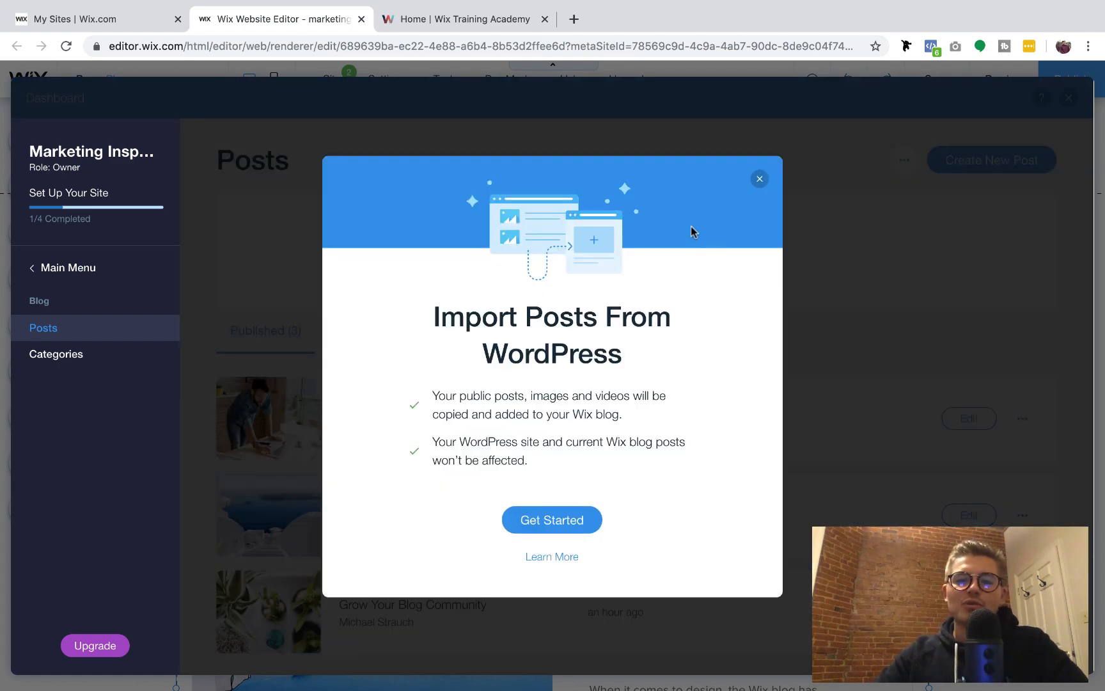
click(552, 520)
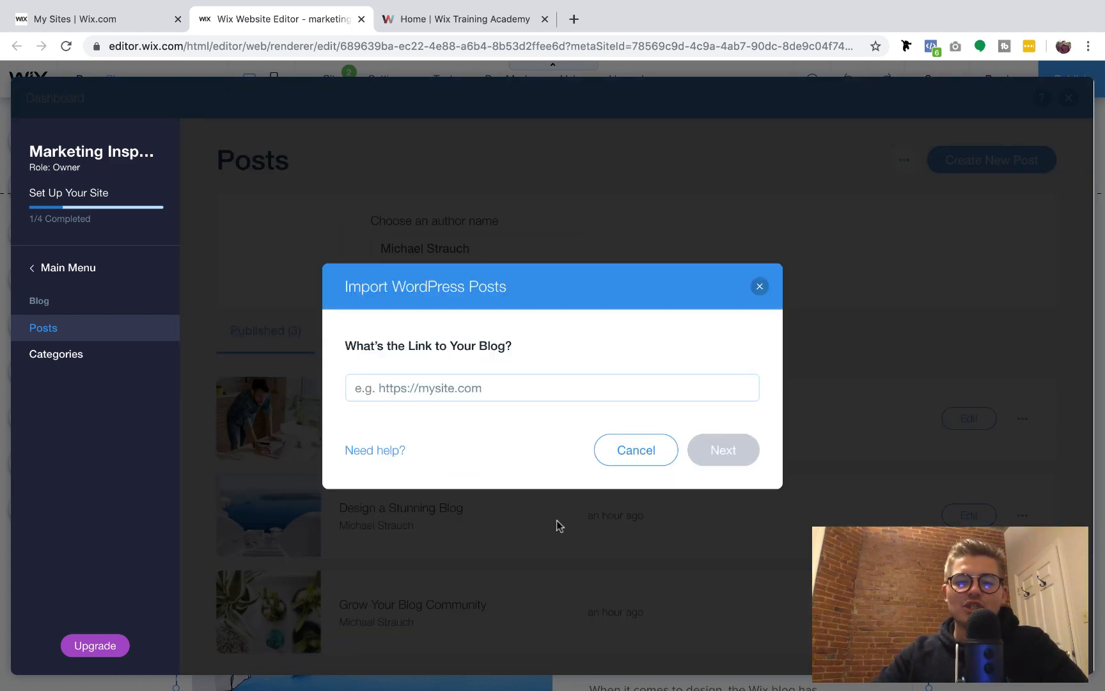
click(552, 388)
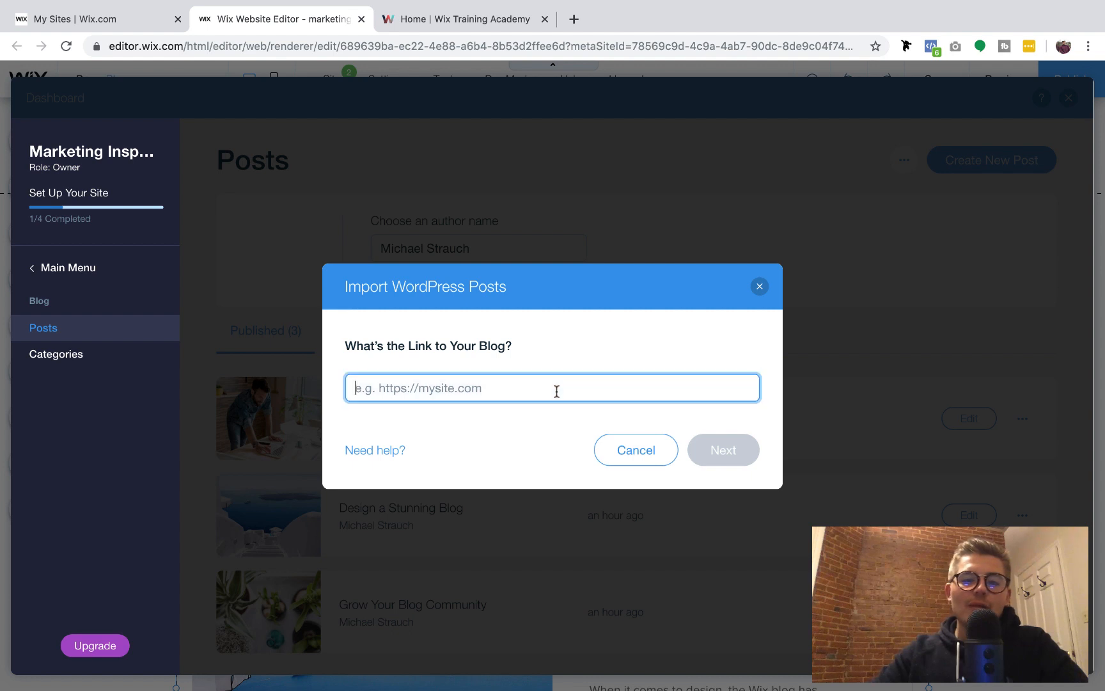
mouse_move(519, 437)
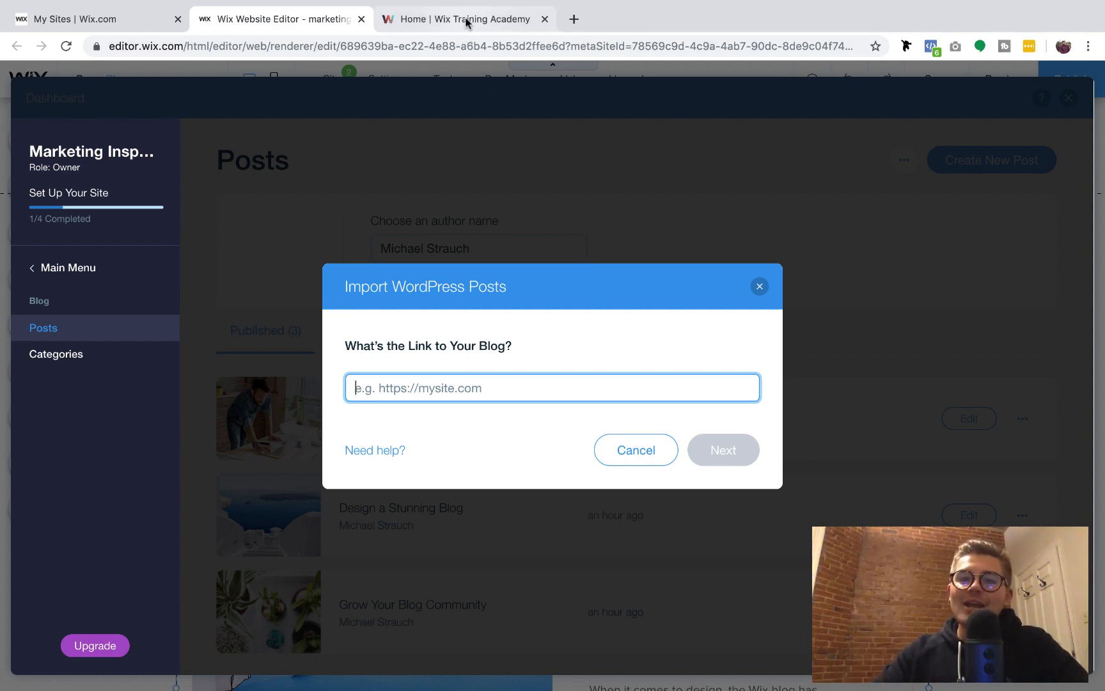
Switch back to the Home | Wix Training Academy browser tab
click(465, 19)
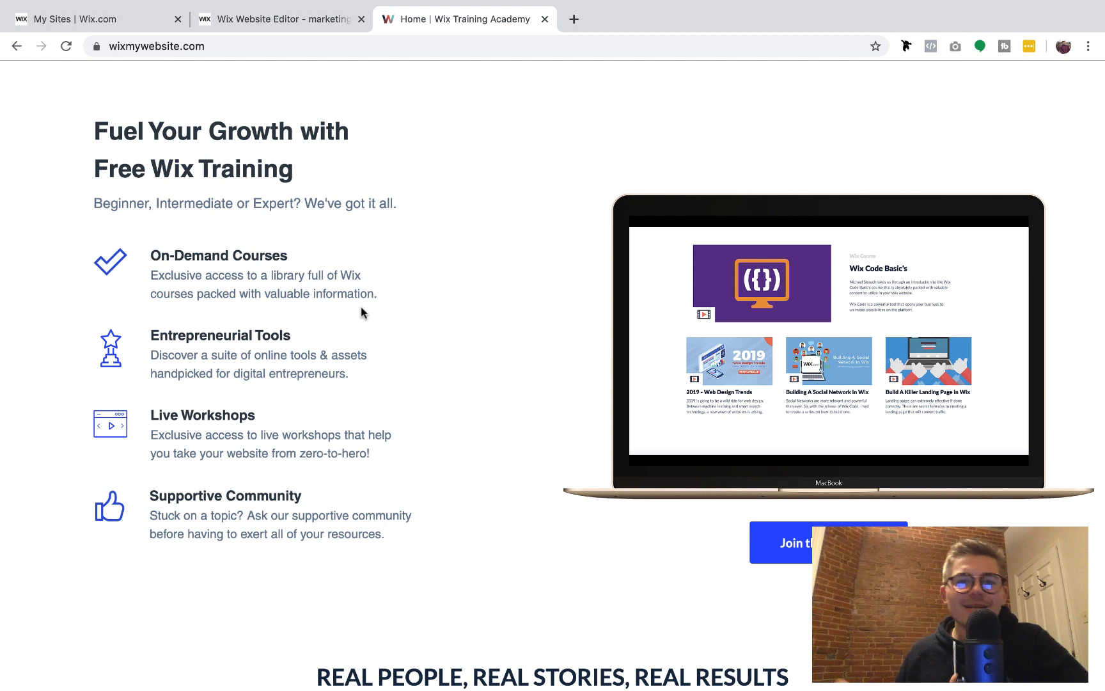
mouse_move(552, 215)
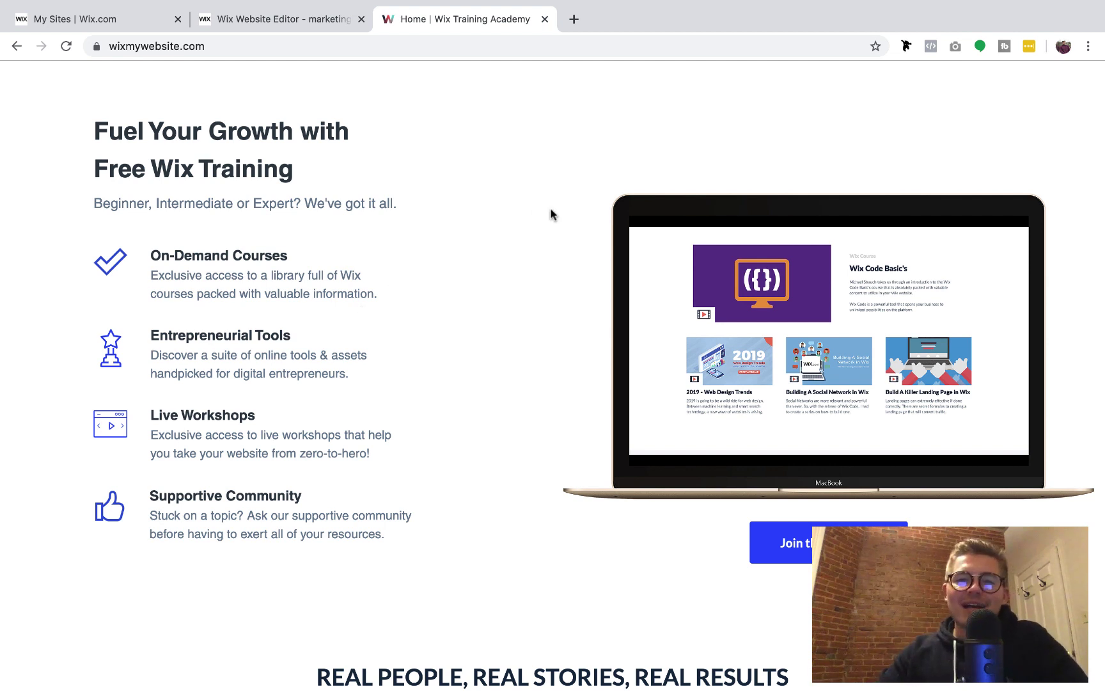
mouse_move(195, 77)
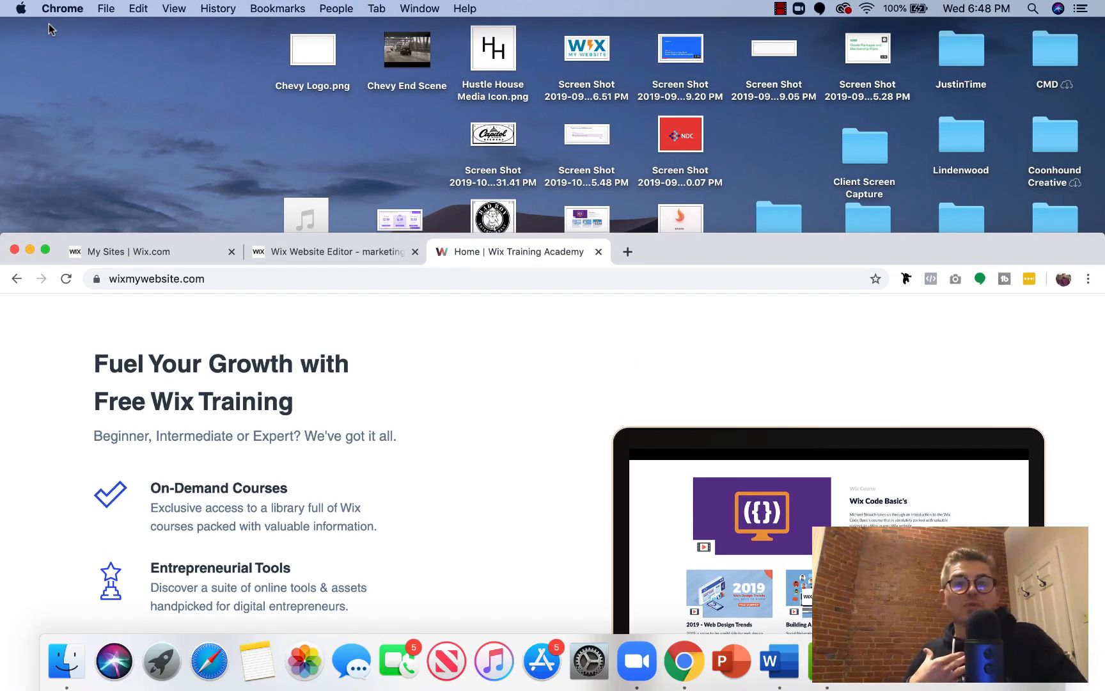
mouse_move(775, 12)
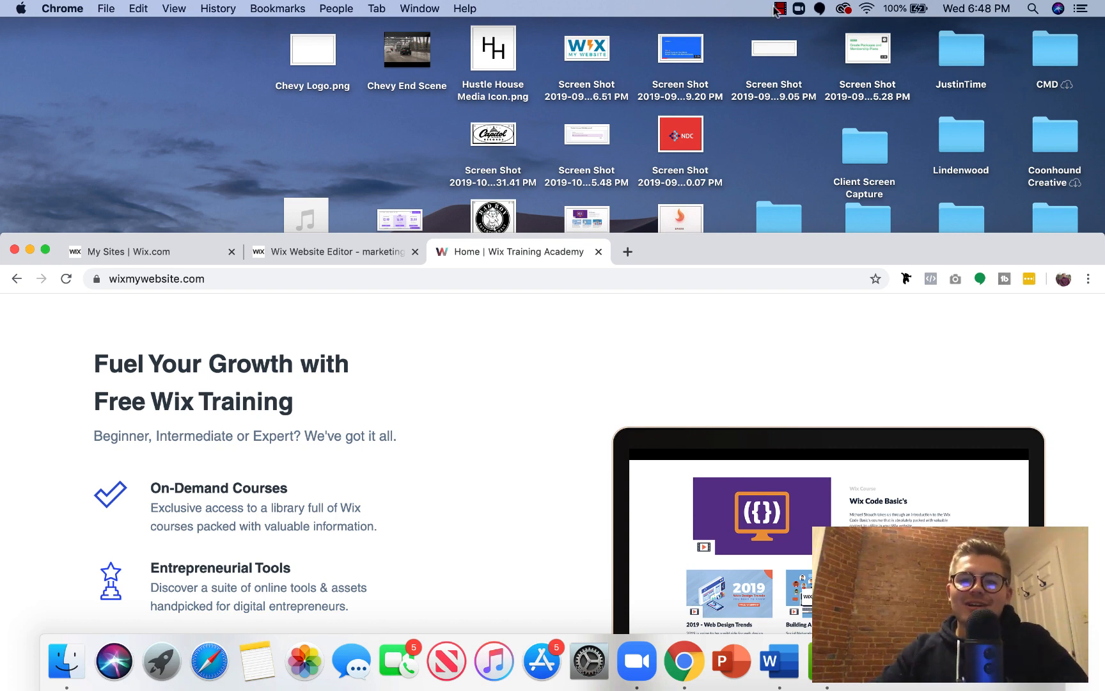